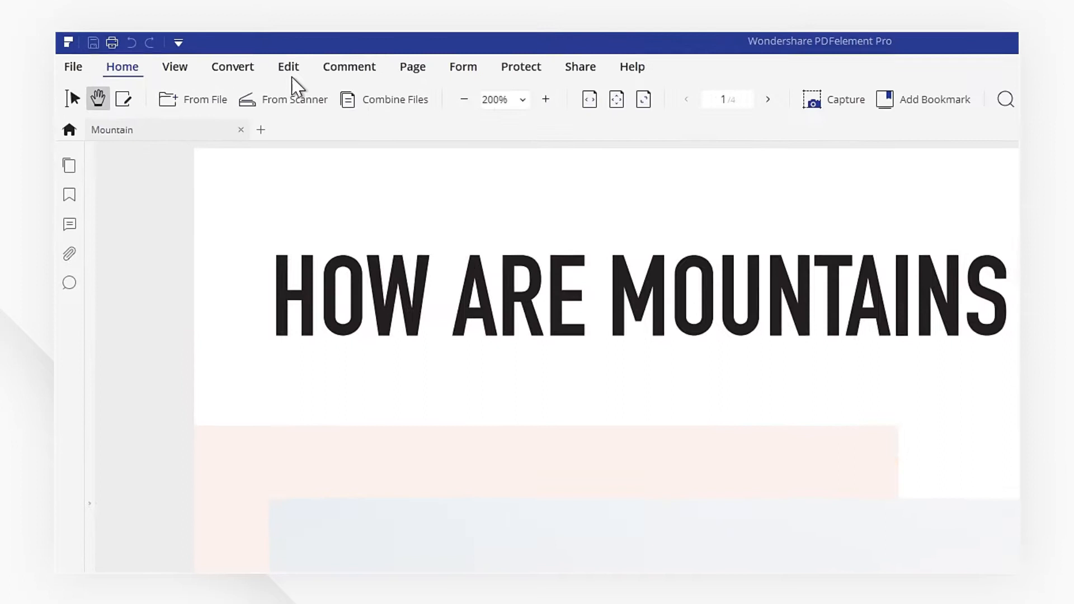
Show the Edit tools and browse the Bates Numbering choices for the Mountain PDF
click(288, 66)
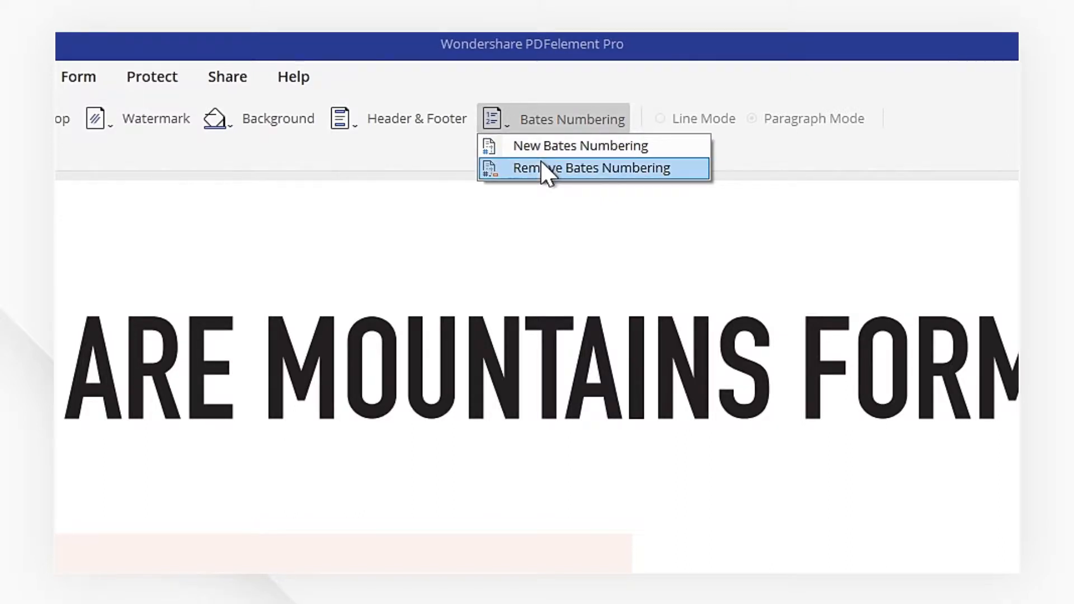
click(590, 168)
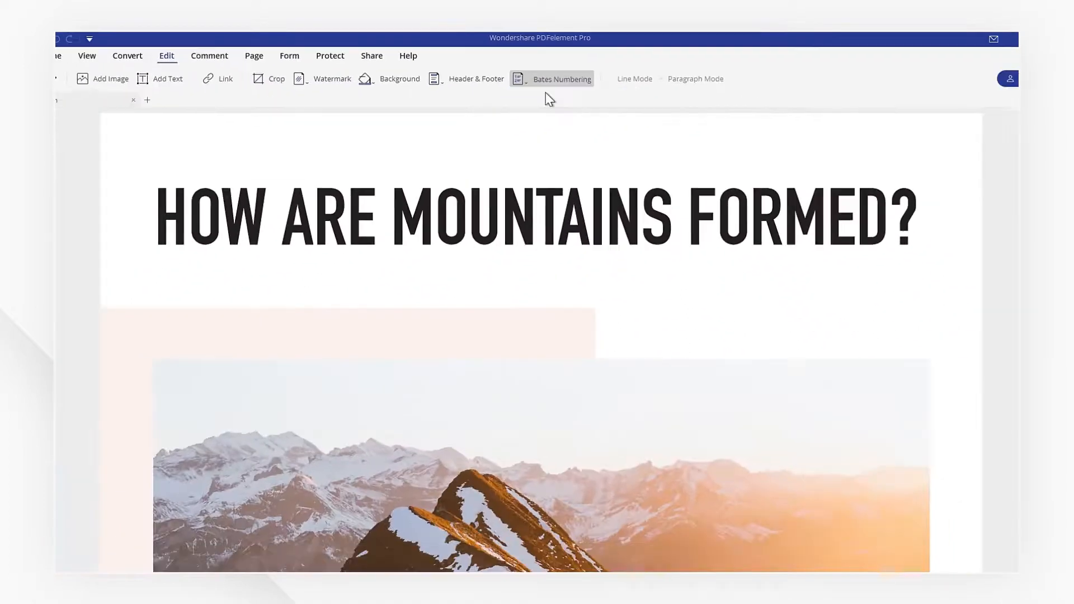
Create red Bates numbering with prefix ws, suffix pdf, 75% opacity, saved as preset ws002
click(551, 78)
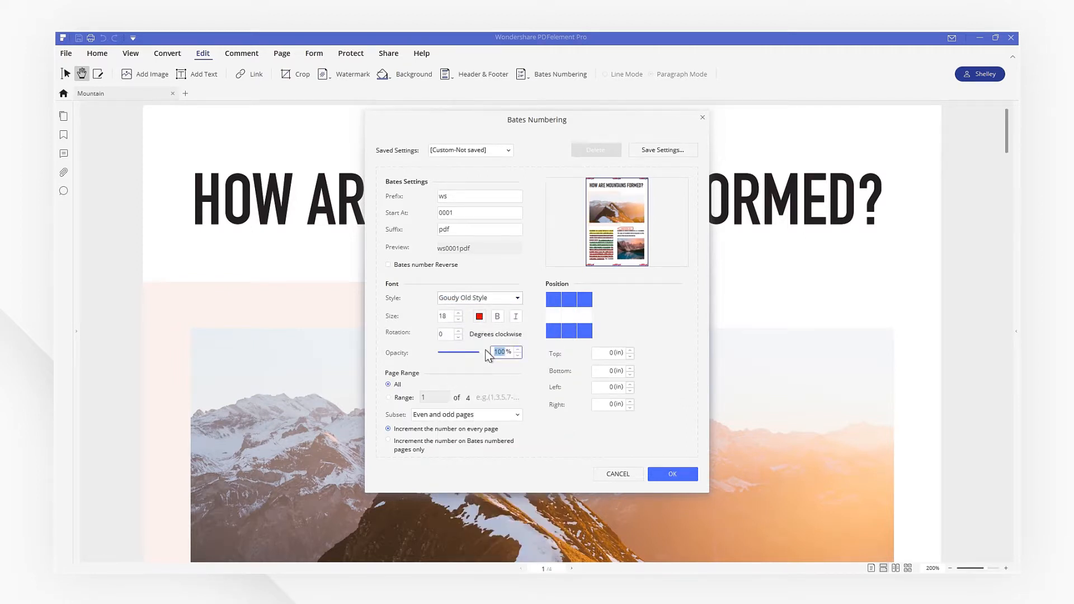
drag(480, 351, 459, 351)
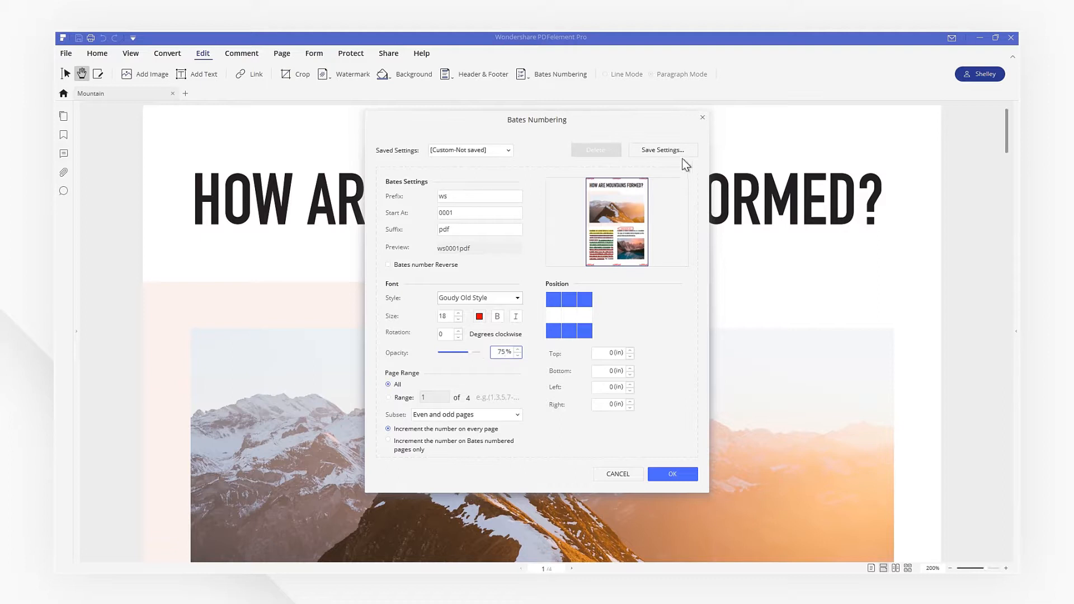
click(660, 149)
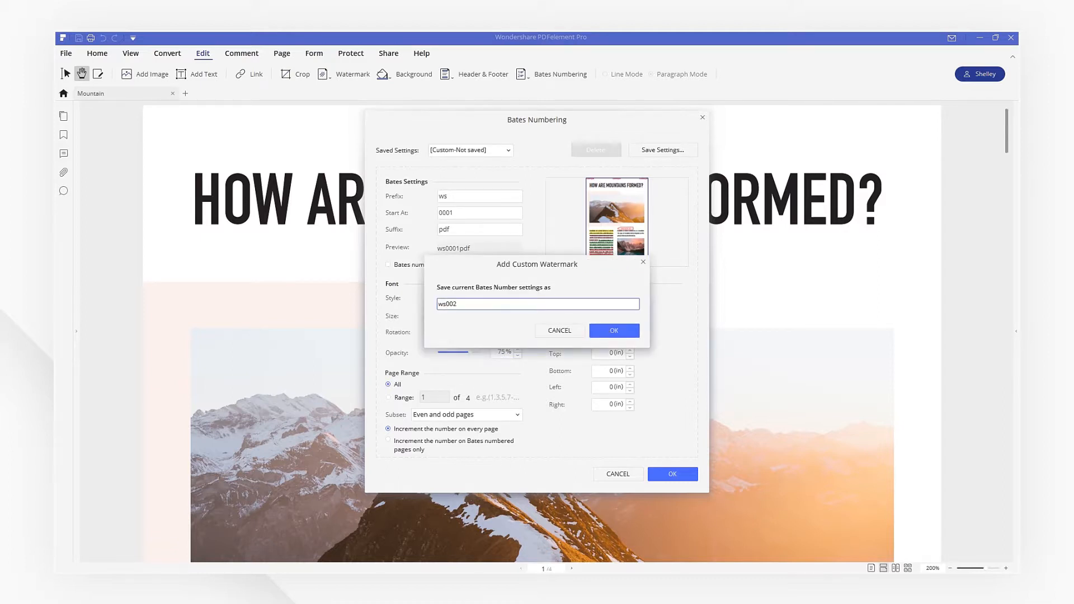
click(672, 474)
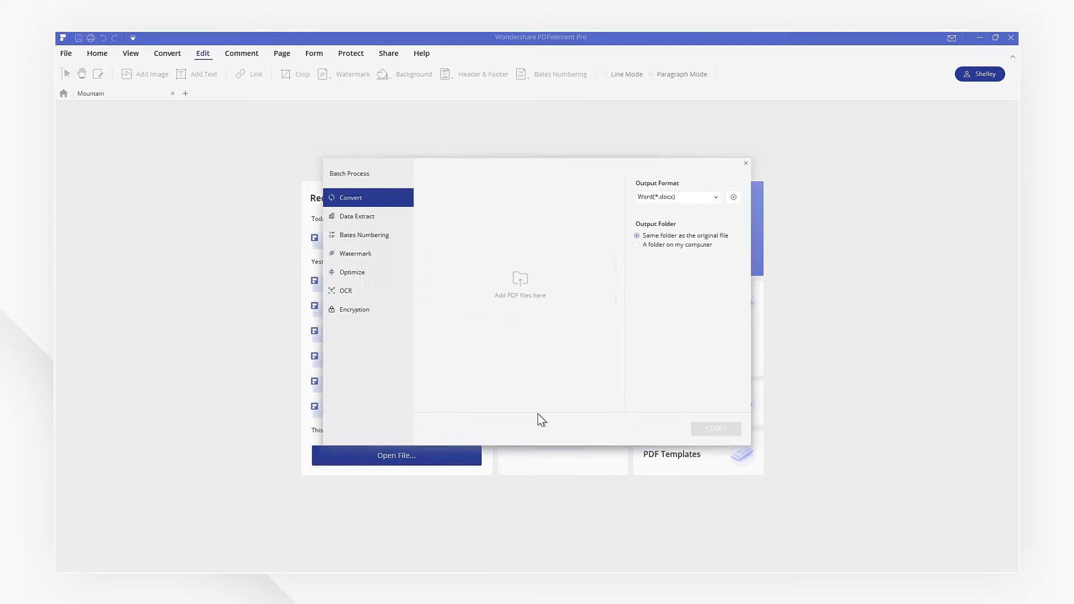
mouse_move(376, 239)
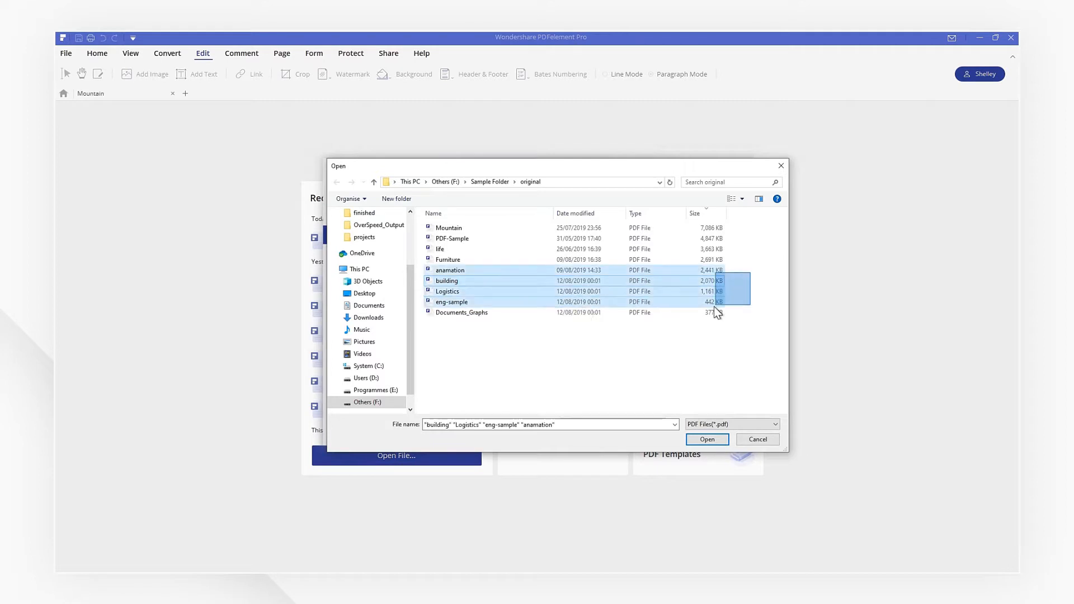
Add Documents_Graphs to the selection and queue the five PDFs in the batch processor
click(462, 312)
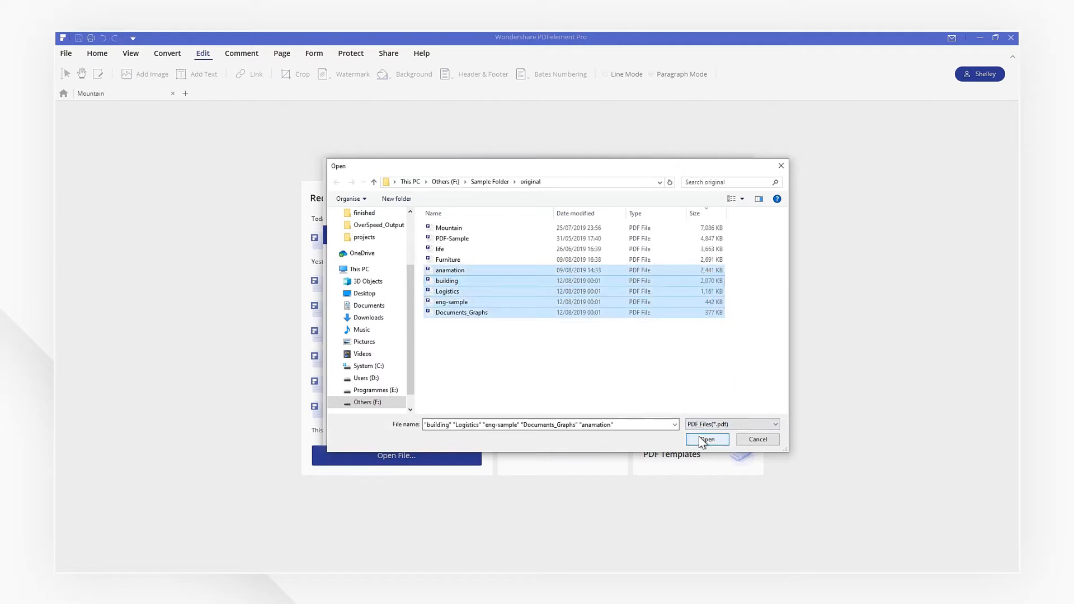
click(706, 439)
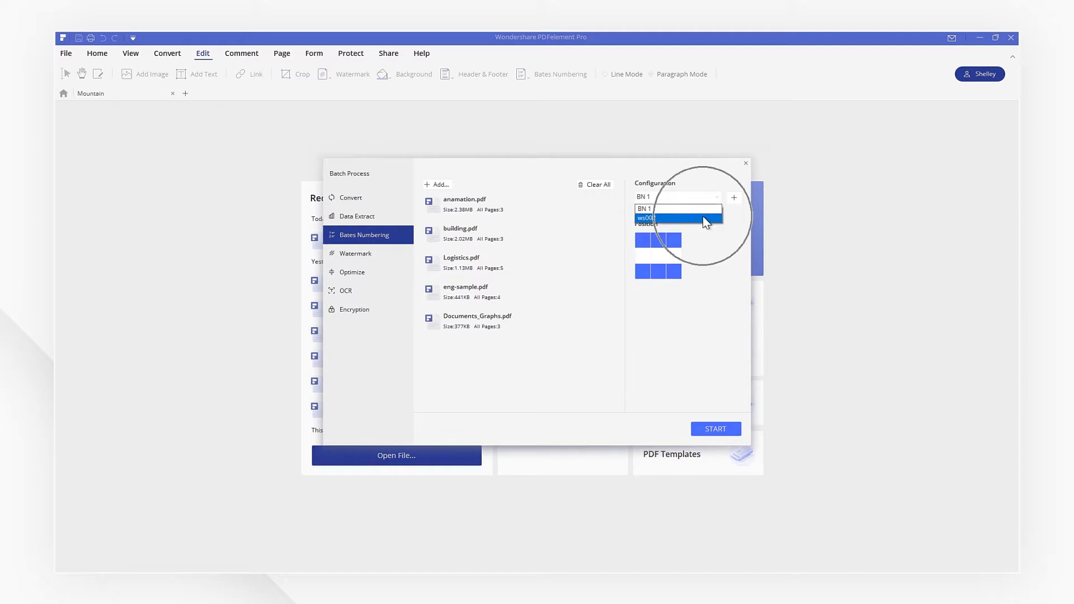
Run Bates numbering with the ws002 preset on all five queued PDFs
click(675, 218)
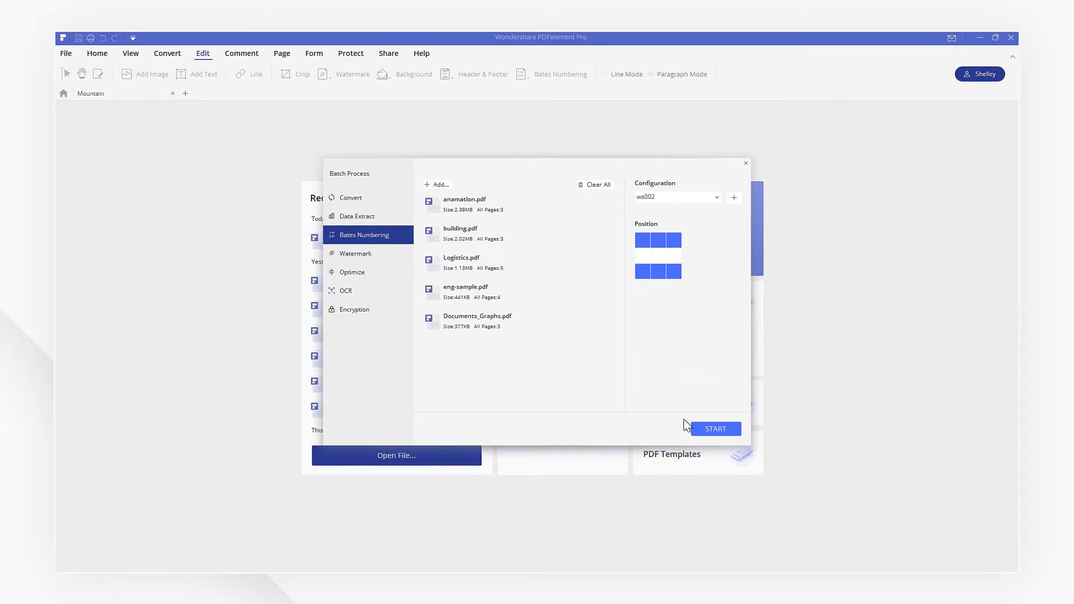
click(715, 428)
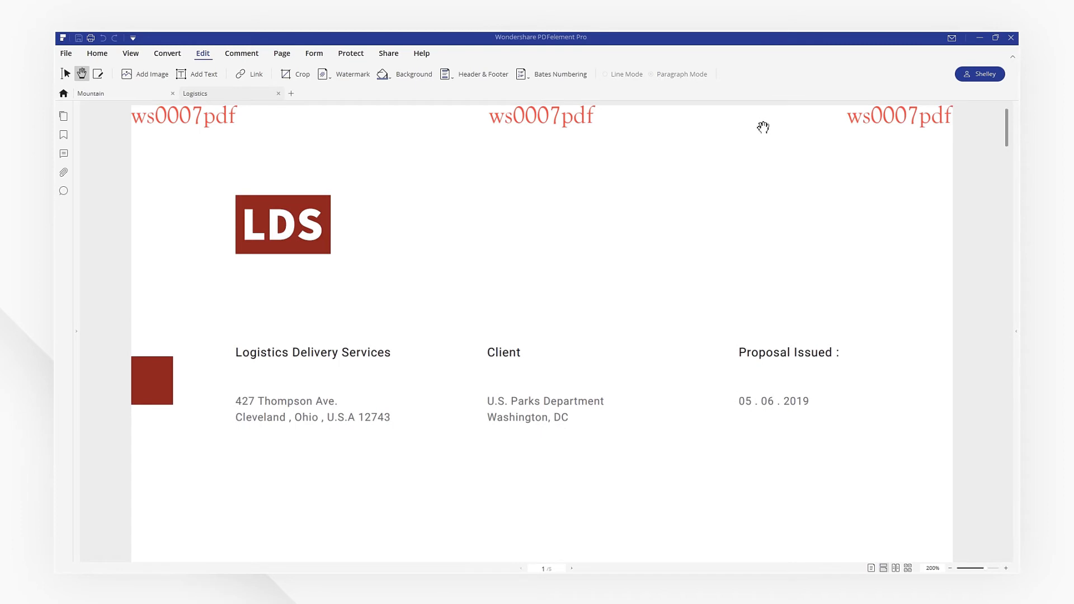
Remove the ws0007pdf Bates stamps from the Logistics document
click(559, 74)
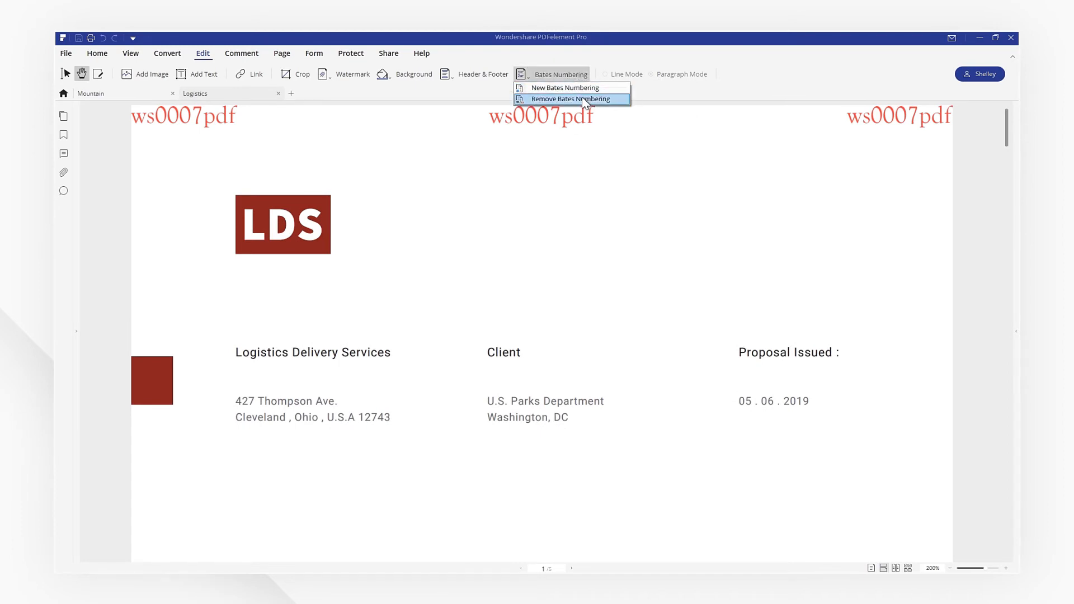
click(575, 98)
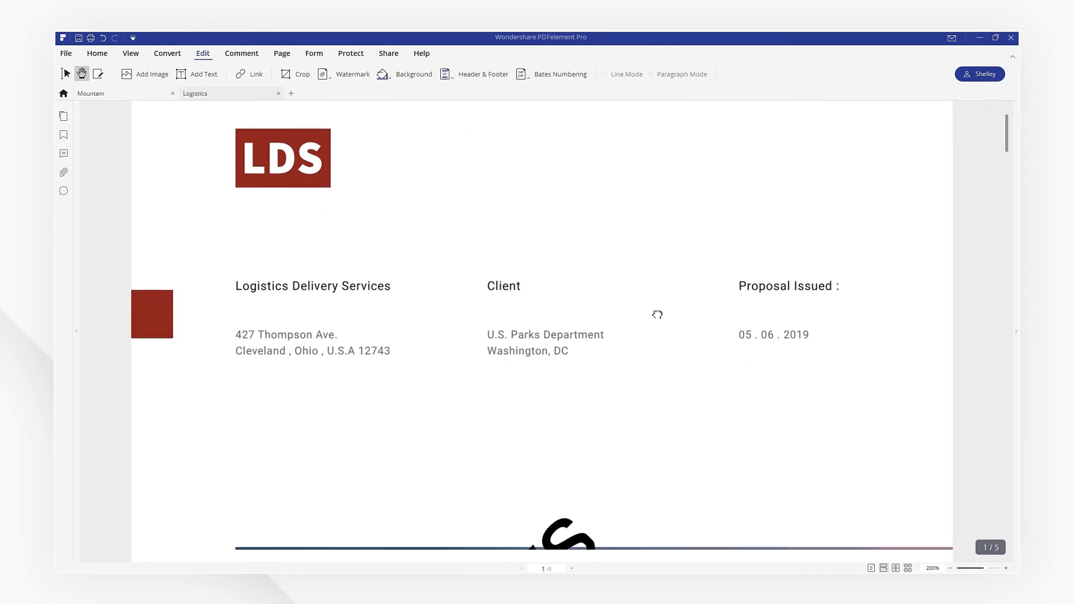
Remove the large black ws watermark and scroll to the Project Proposal cover
scroll(down, 3)
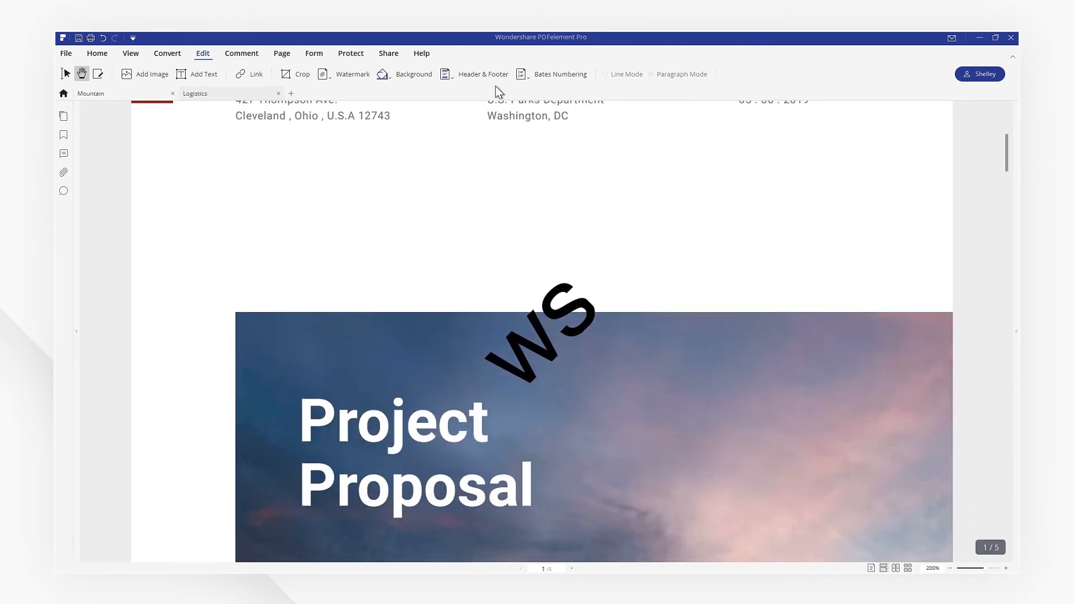
click(353, 74)
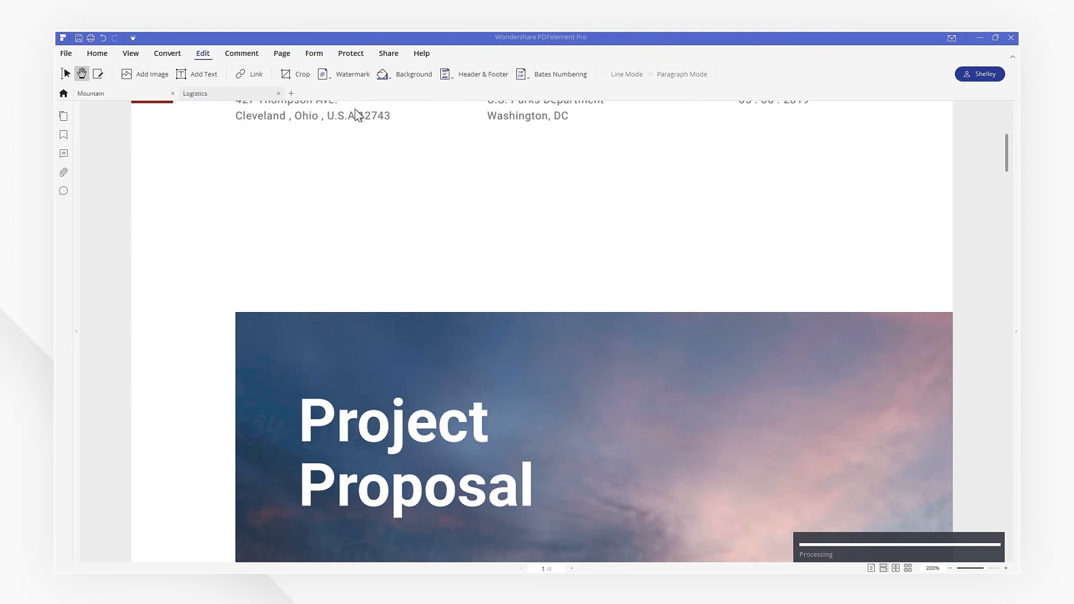
scroll(down, 3)
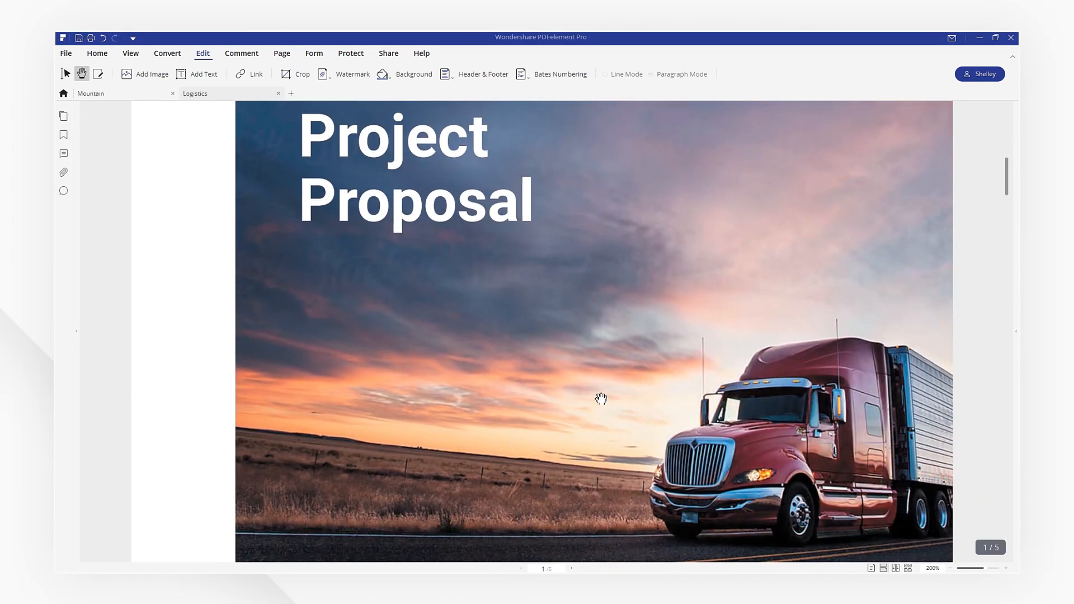